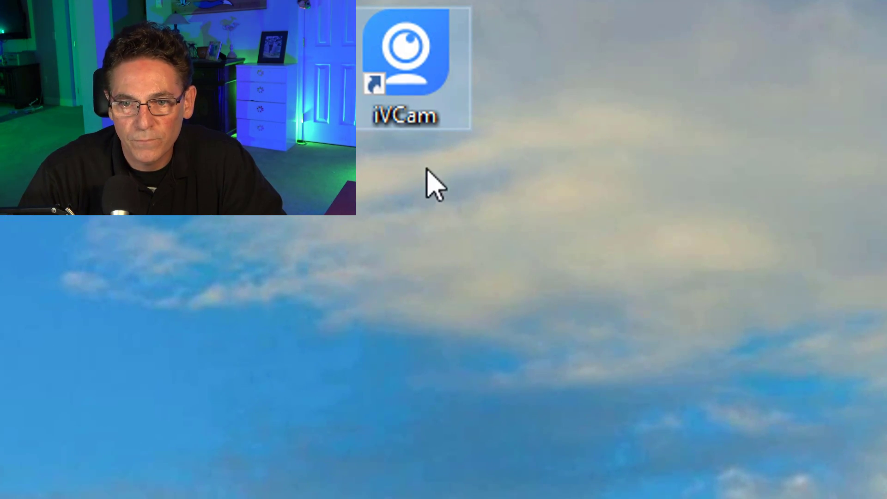
Step: Open the iVCam shortcut's file location and select driver_install.bat
{"action": "right_click", "coordinate": [403, 56]}
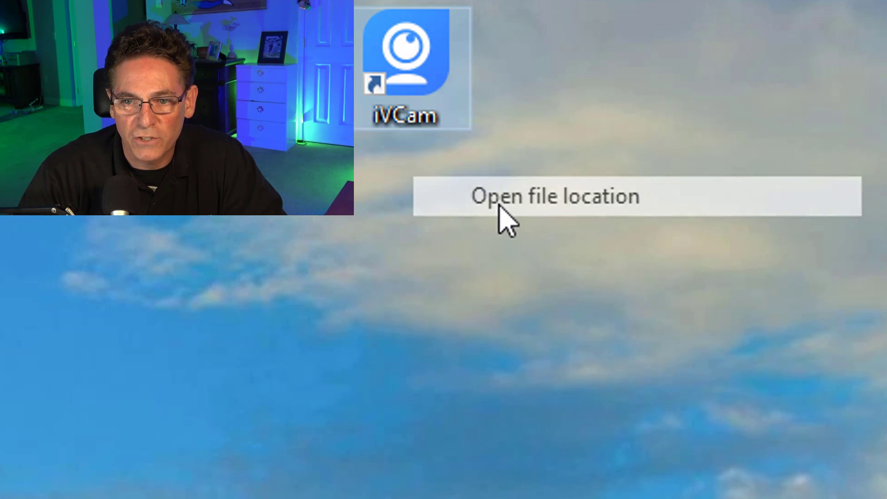
{"action": "left_click", "coordinate": [556, 196]}
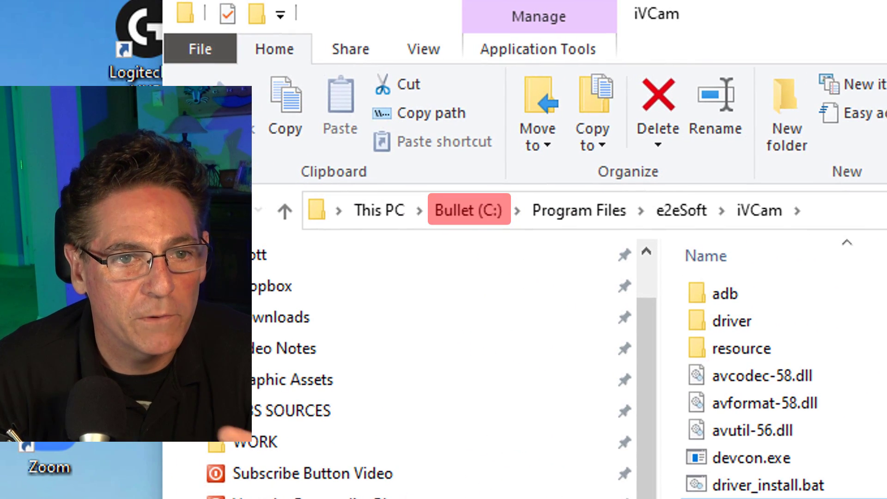
{"action": "mouse_move", "coordinate": [685, 211]}
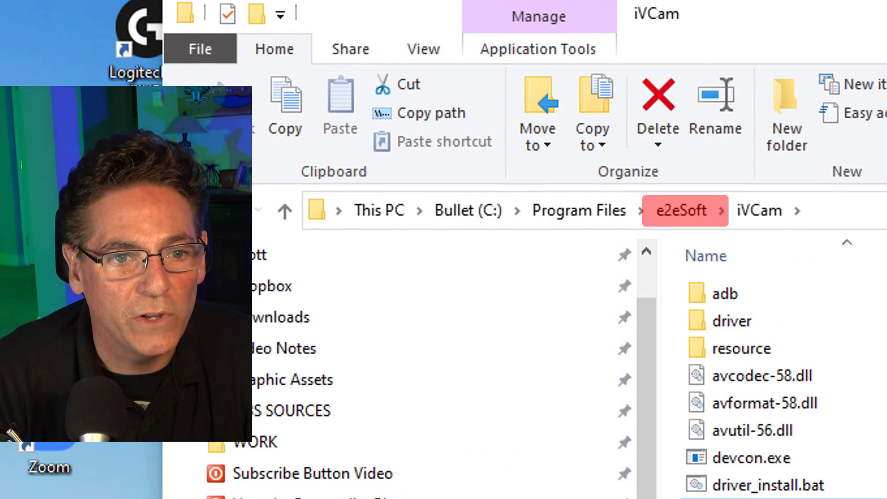
{"action": "left_click", "coordinate": [760, 210]}
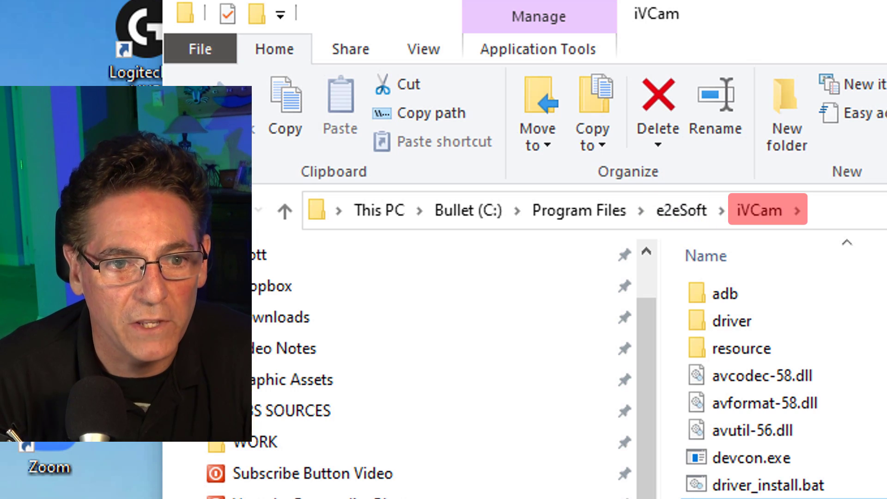
{"action": "left_click", "coordinate": [350, 298]}
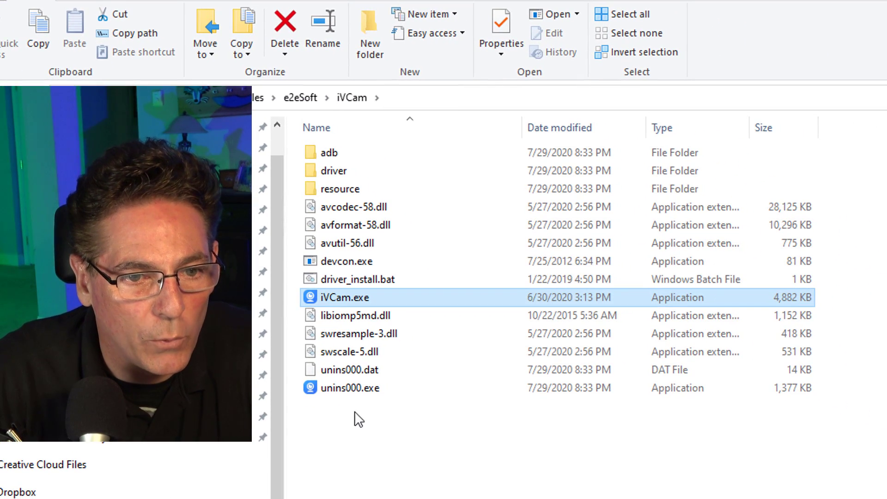
{"action": "left_click", "coordinate": [351, 387]}
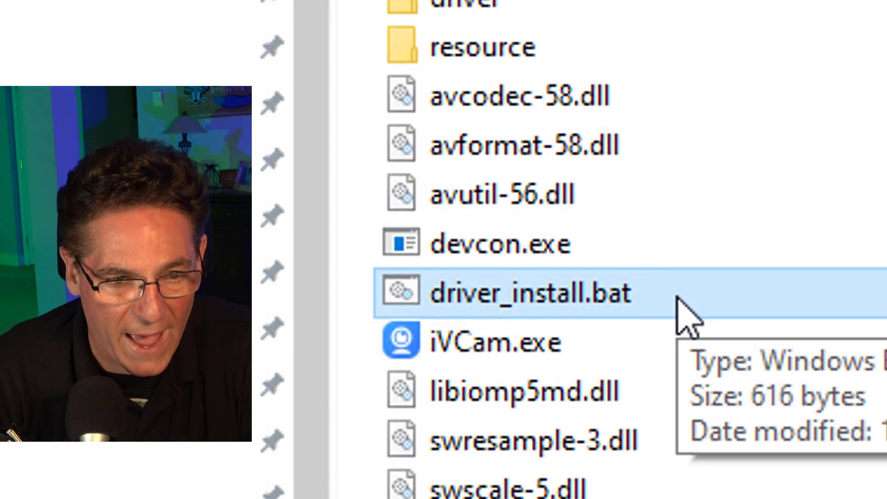
Step: Run driver_install.bat as administrator and approve the User Account Control prompt
{"action": "right_click", "coordinate": [529, 292]}
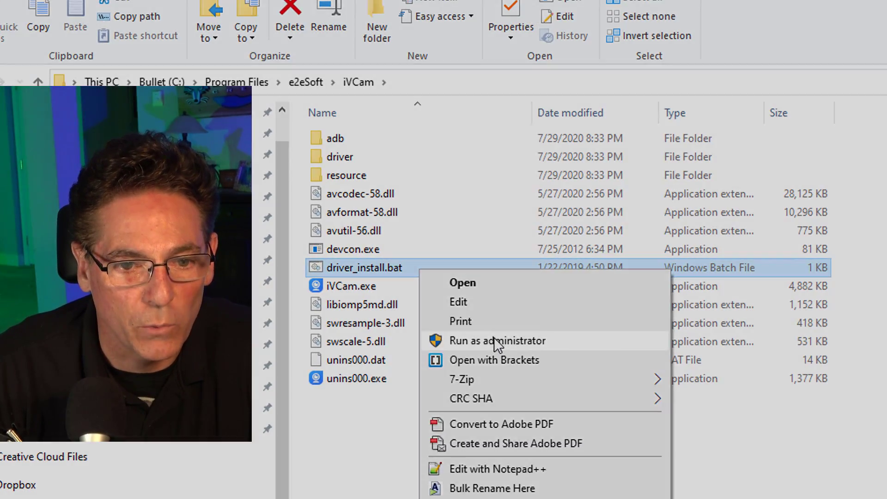
{"action": "left_click", "coordinate": [497, 340]}
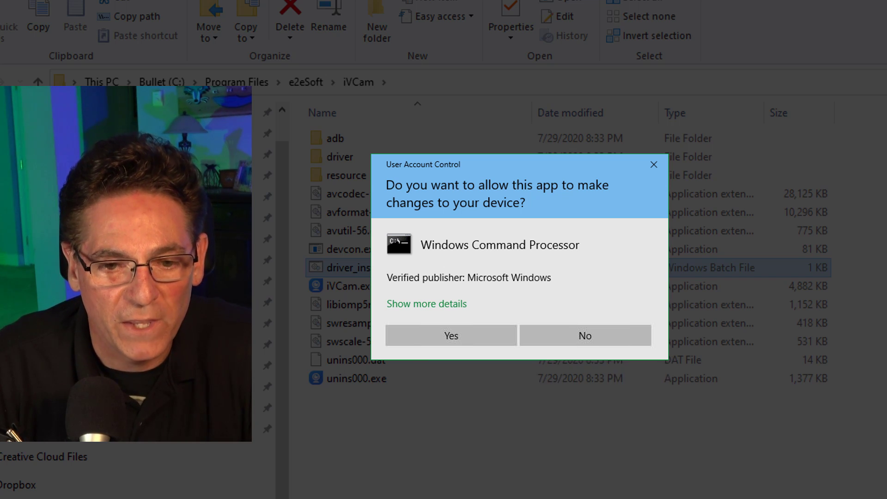
{"action": "left_click", "coordinate": [450, 335]}
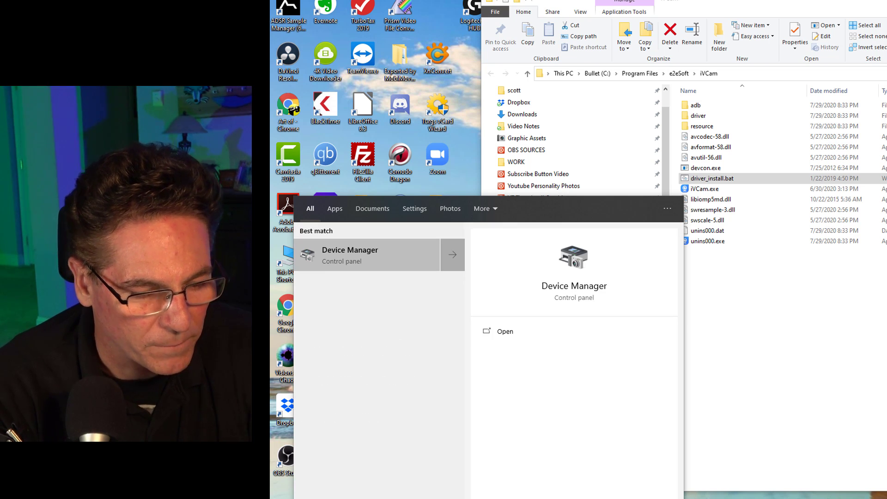
Step: Open Device Manager, expand Imaging devices, and inspect the second e2eSoft iVCam entry
{"action": "left_click", "coordinate": [350, 255]}
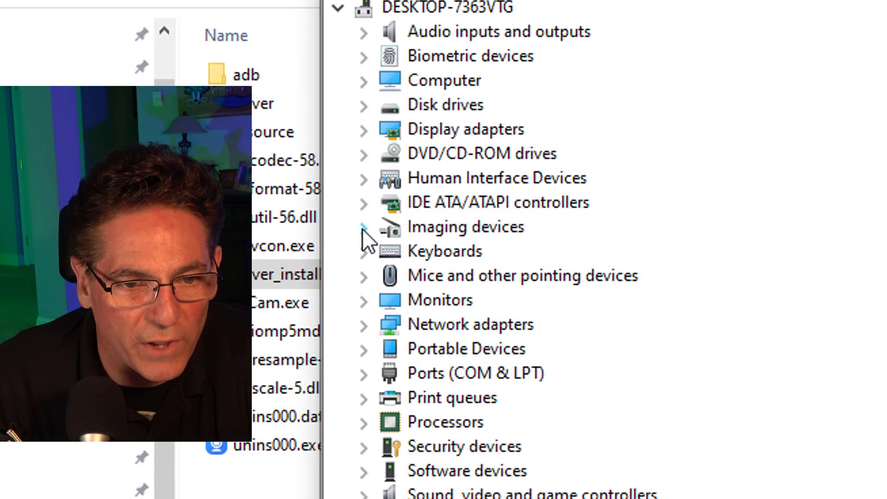
{"action": "left_click", "coordinate": [364, 226]}
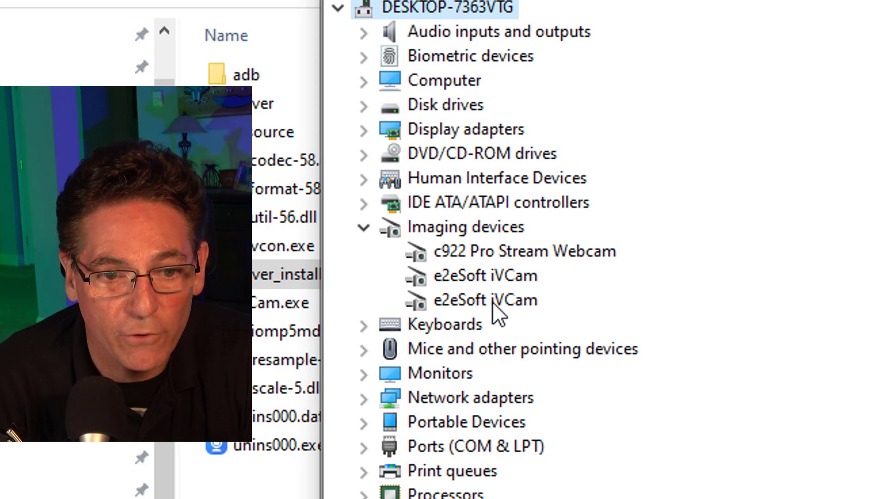
{"action": "right_click", "coordinate": [484, 300]}
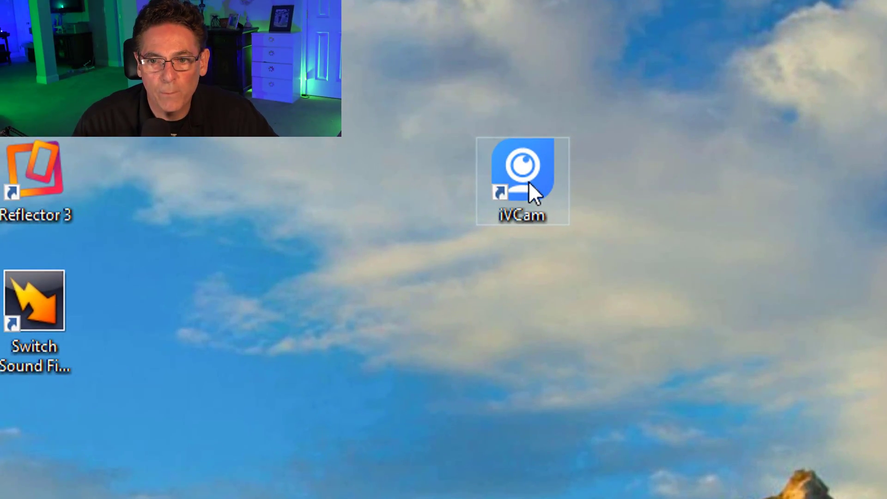
Step: Launch iVCam from its desktop shortcut
{"action": "double_click", "coordinate": [521, 172]}
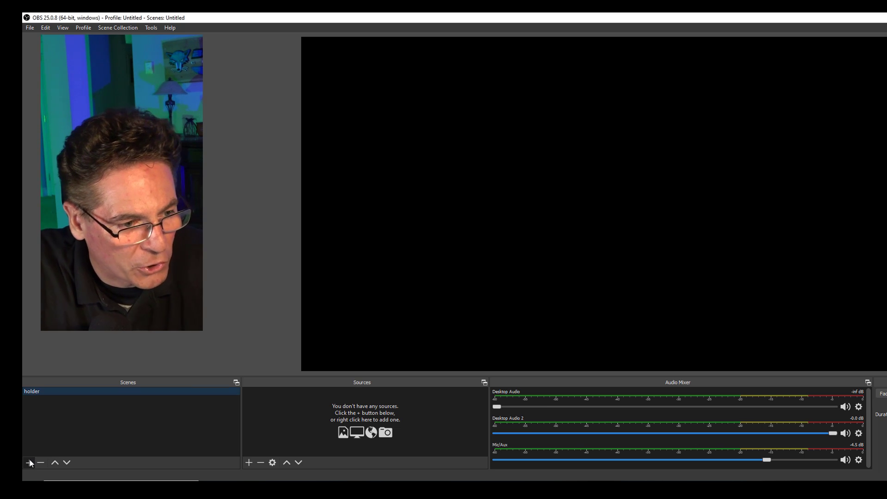
Step: Create a new OBS scene named 'Two Cams'
{"action": "left_click", "coordinate": [28, 462]}
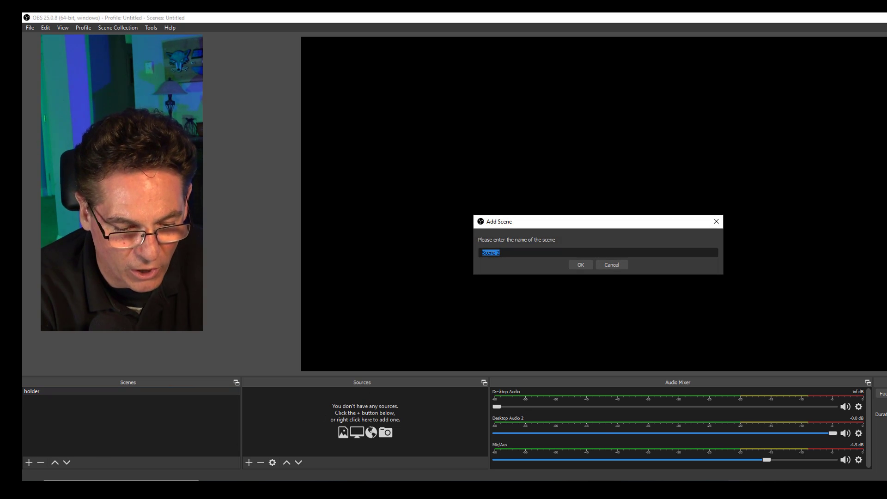
{"action": "type", "text": "Two Cams"}
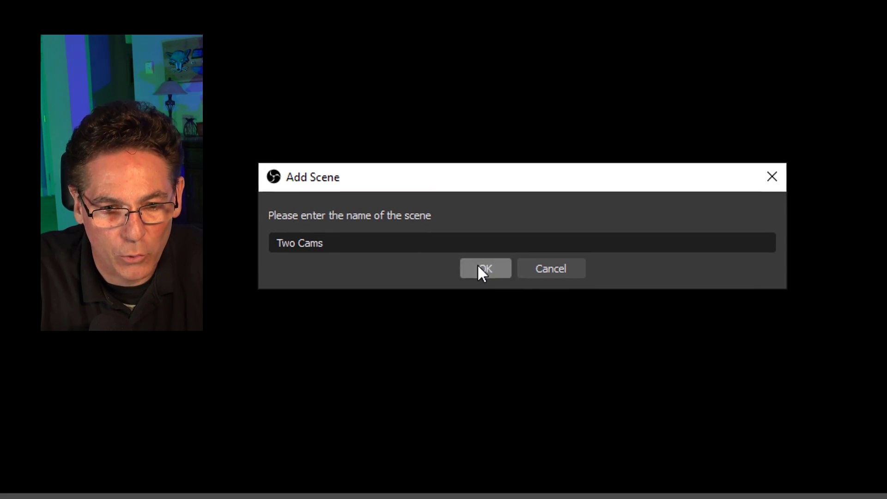
{"action": "left_click", "coordinate": [484, 268]}
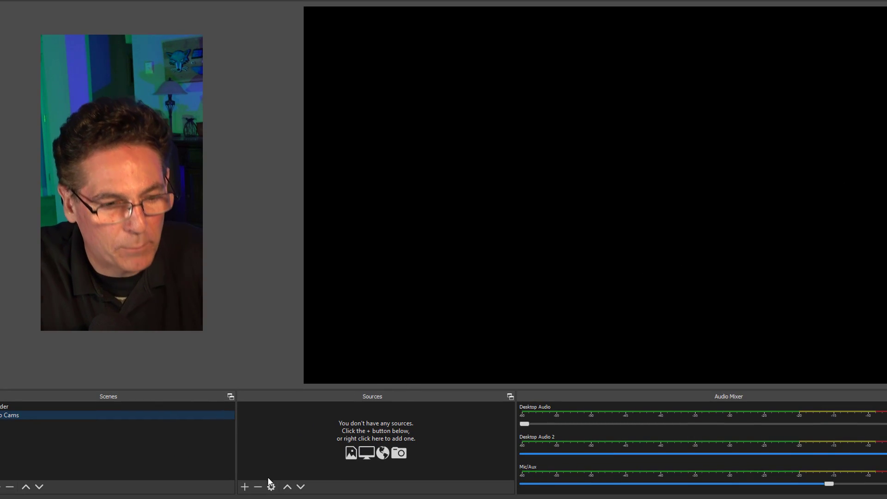
Step: Add a Video Capture Device source named 'Camera One' and accept its properties
{"action": "left_click", "coordinate": [244, 486]}
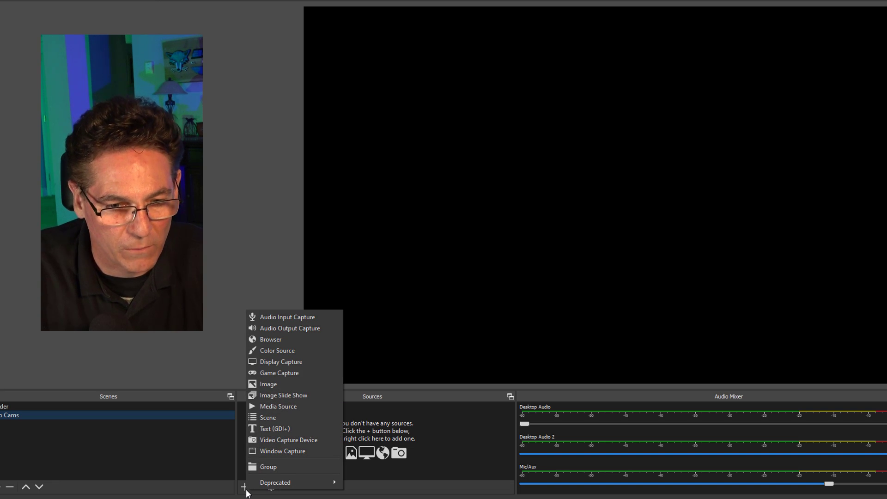
{"action": "mouse_move", "coordinate": [288, 440]}
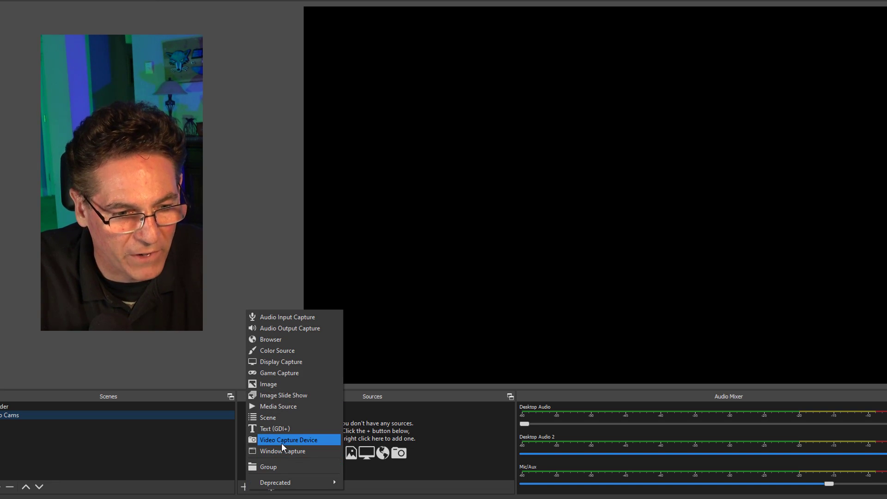
{"action": "left_click", "coordinate": [289, 439]}
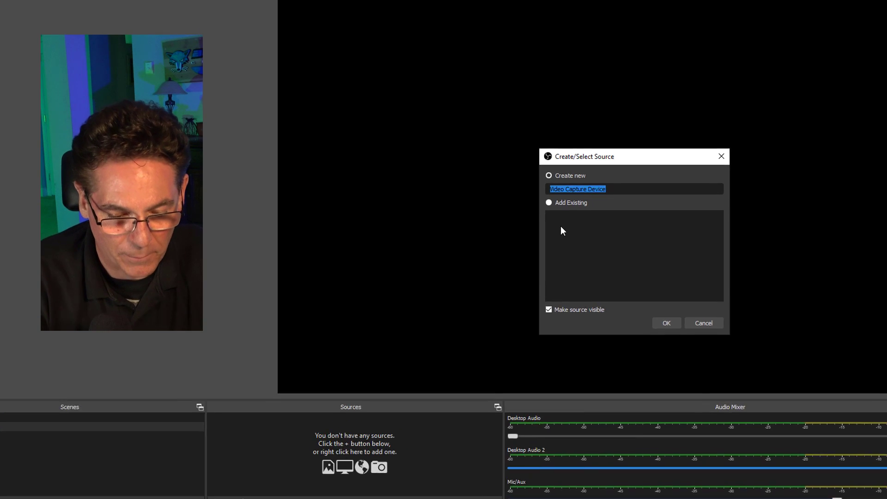
{"action": "type", "text": "Camera O"}
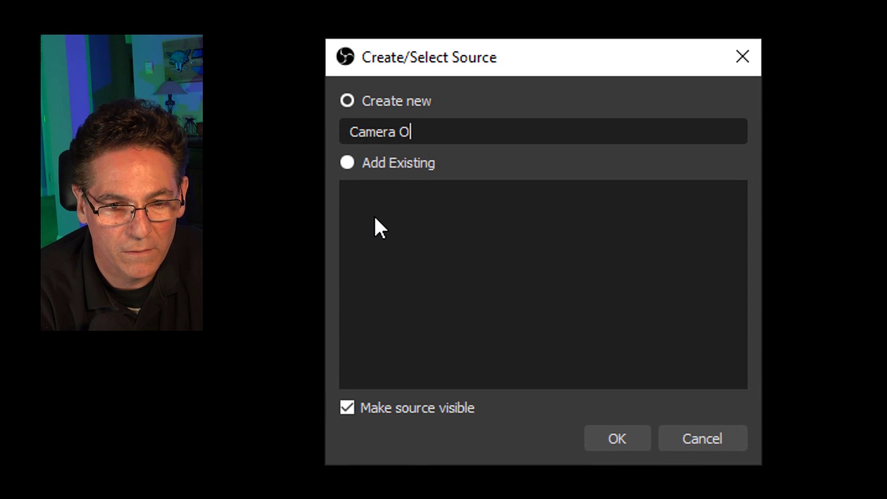
{"action": "left_click", "coordinate": [617, 439]}
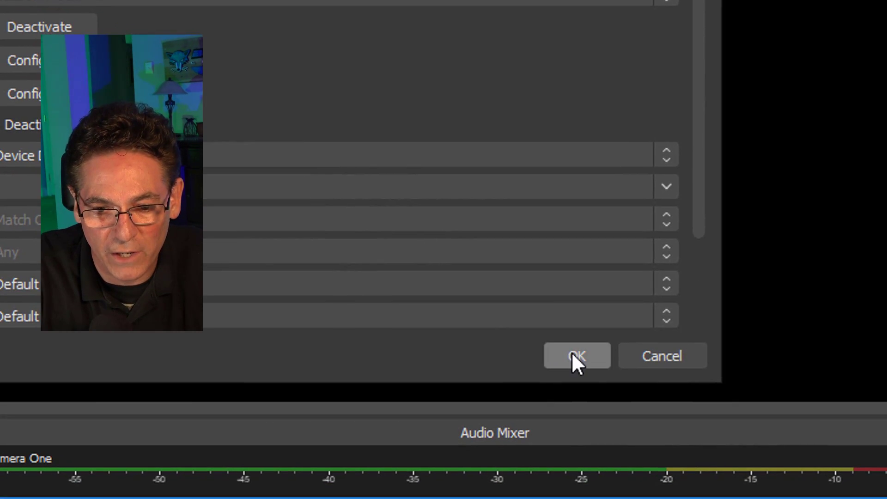
{"action": "left_click", "coordinate": [577, 355]}
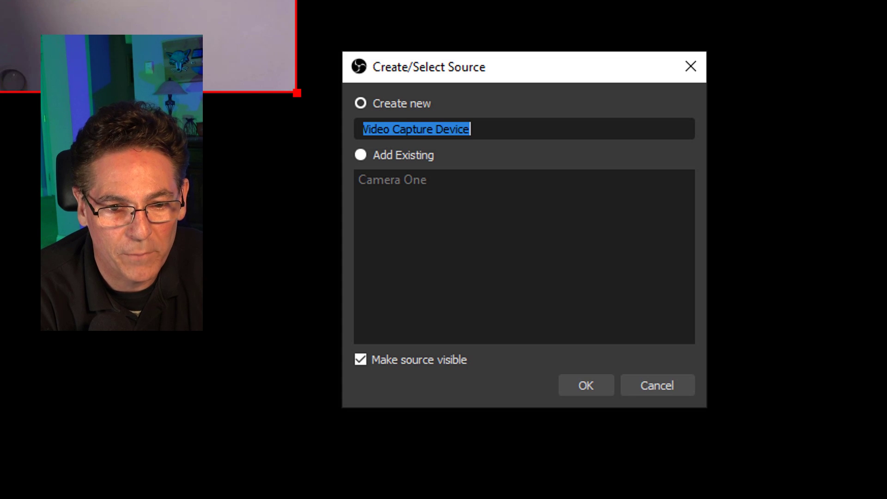
Step: Create the 'Camera Two' capture source and set its device to e2eSoft iVCam #2
{"action": "type", "text": "Camera Two"}
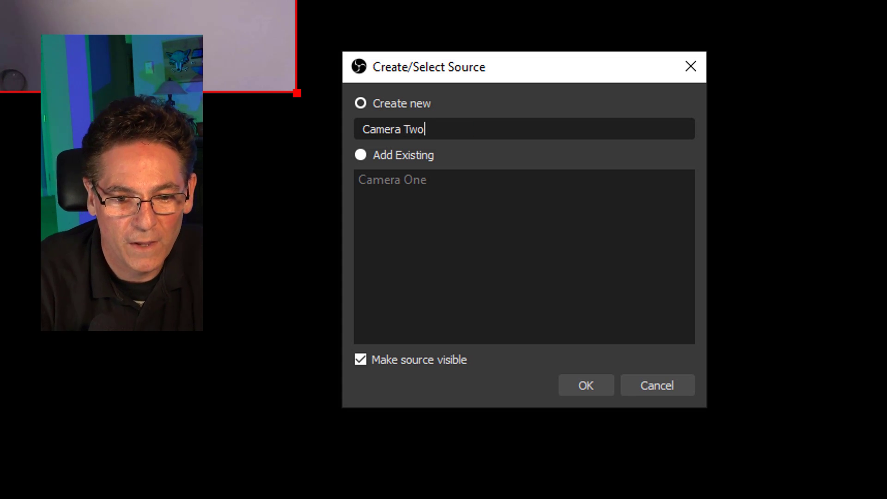
{"action": "left_click", "coordinate": [586, 386]}
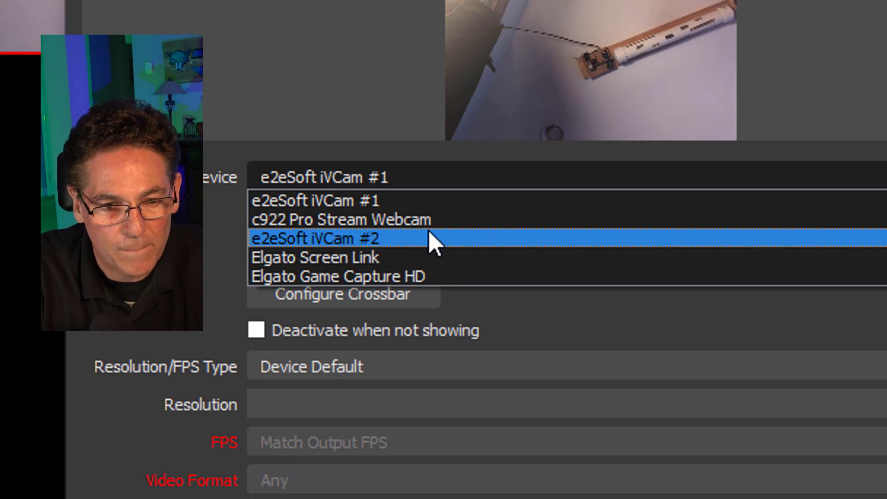
{"action": "left_click", "coordinate": [317, 239]}
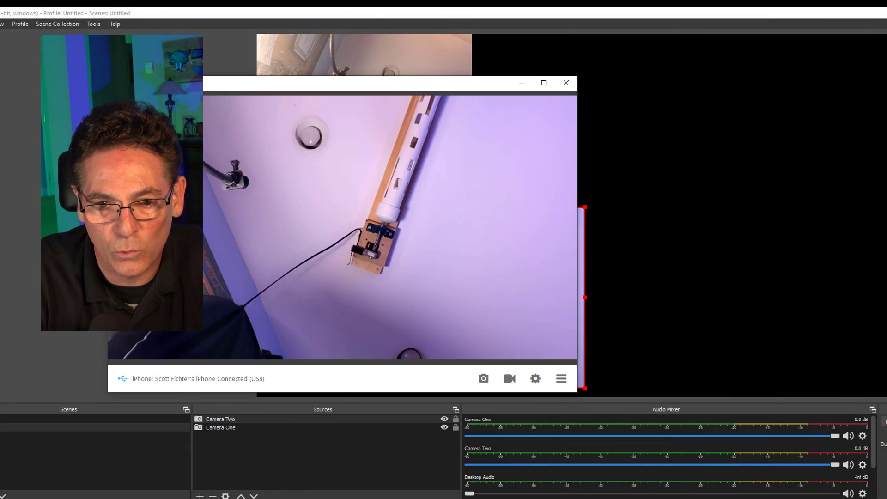
Step: Open iVCam Settings and pick a new Video Size on the General tab
{"action": "left_click", "coordinate": [560, 378]}
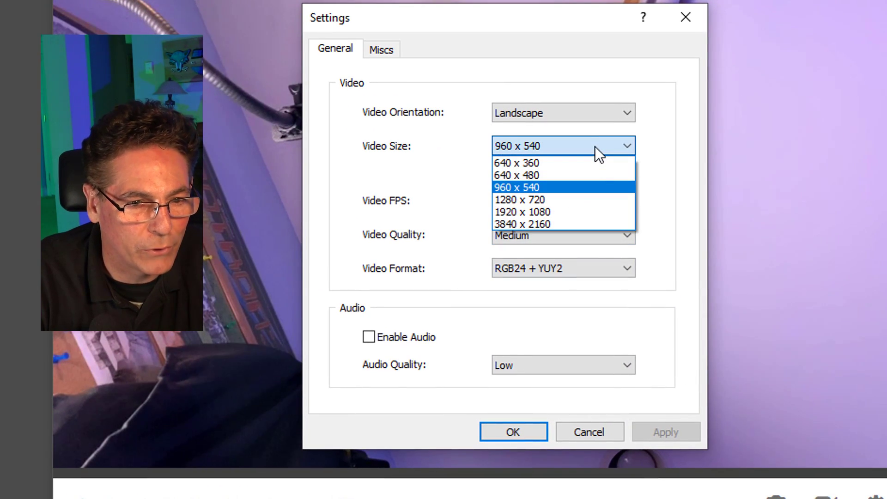
{"action": "left_click", "coordinate": [515, 175]}
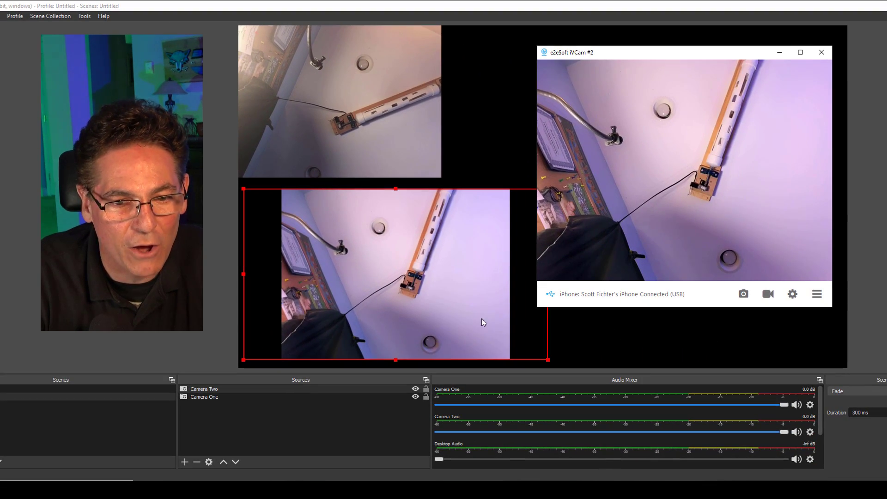
Step: Drag Camera Two's right edge in the OBS preview to match Camera One's size
{"action": "left_click", "coordinate": [820, 52]}
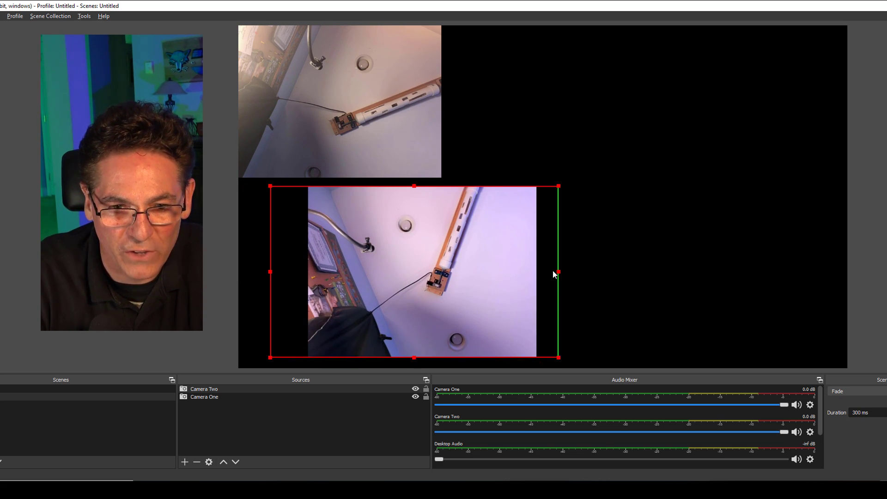
{"action": "left_click_drag", "start_coordinate": [557, 272], "coordinate": [538, 272]}
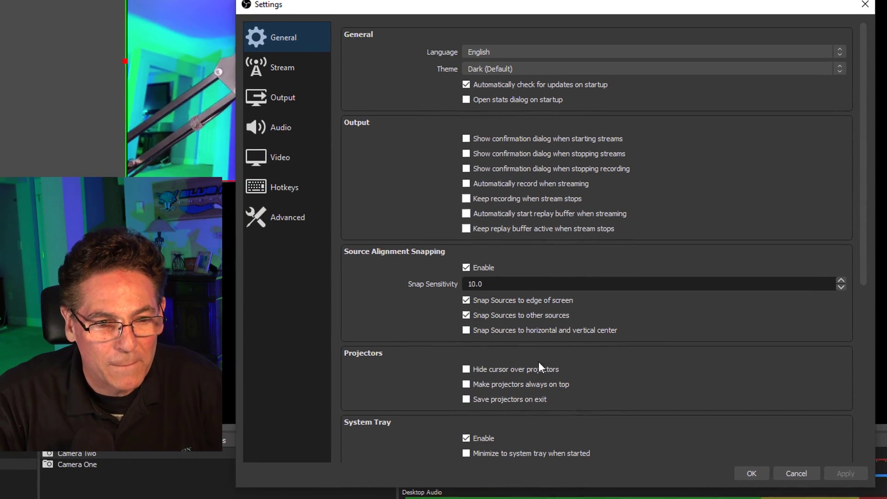
Step: In Settings > Hotkeys, assign Ctrl+Shift+A to Show 'Camera One' and Hide 'Camera Two'
{"action": "left_click", "coordinate": [284, 187]}
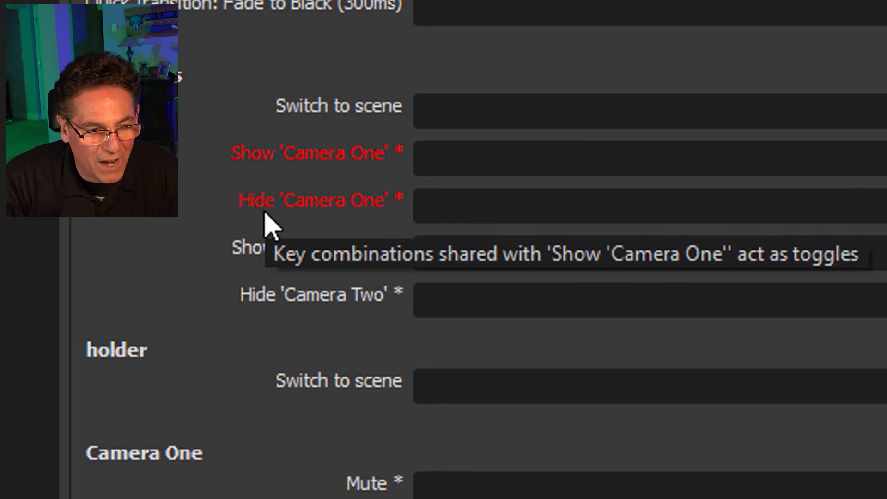
{"action": "mouse_move", "coordinate": [267, 297]}
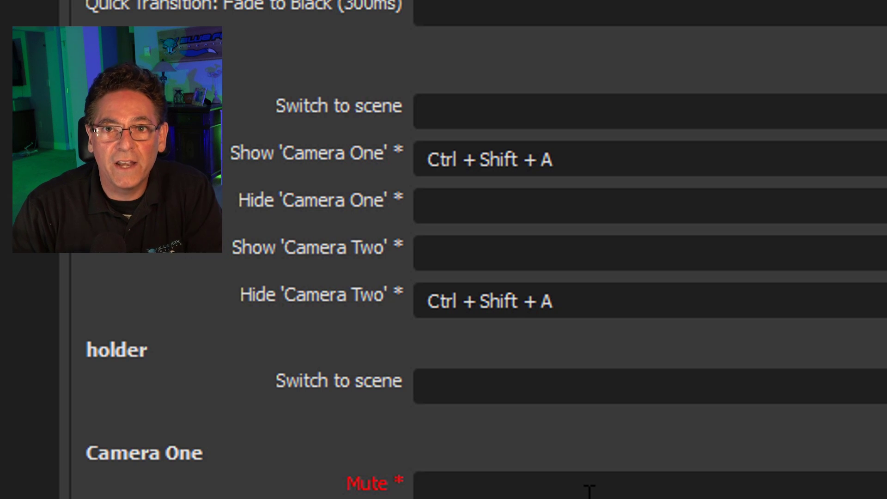
{"action": "left_click", "coordinate": [622, 205]}
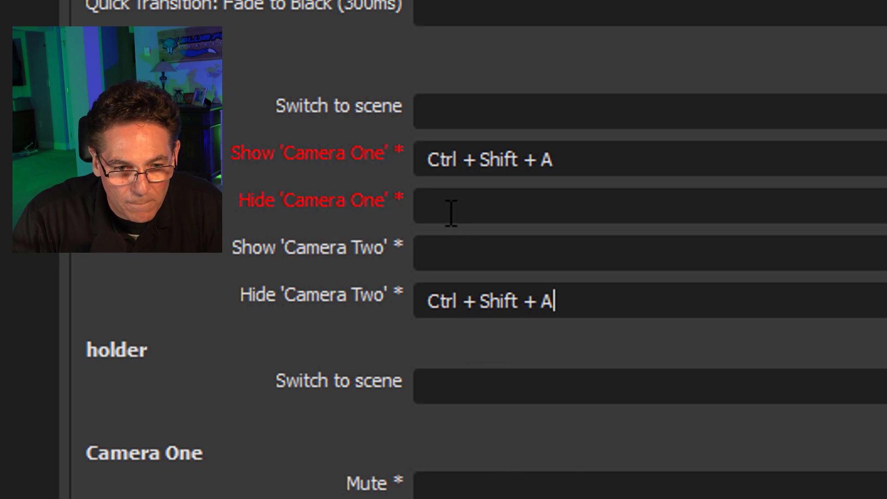